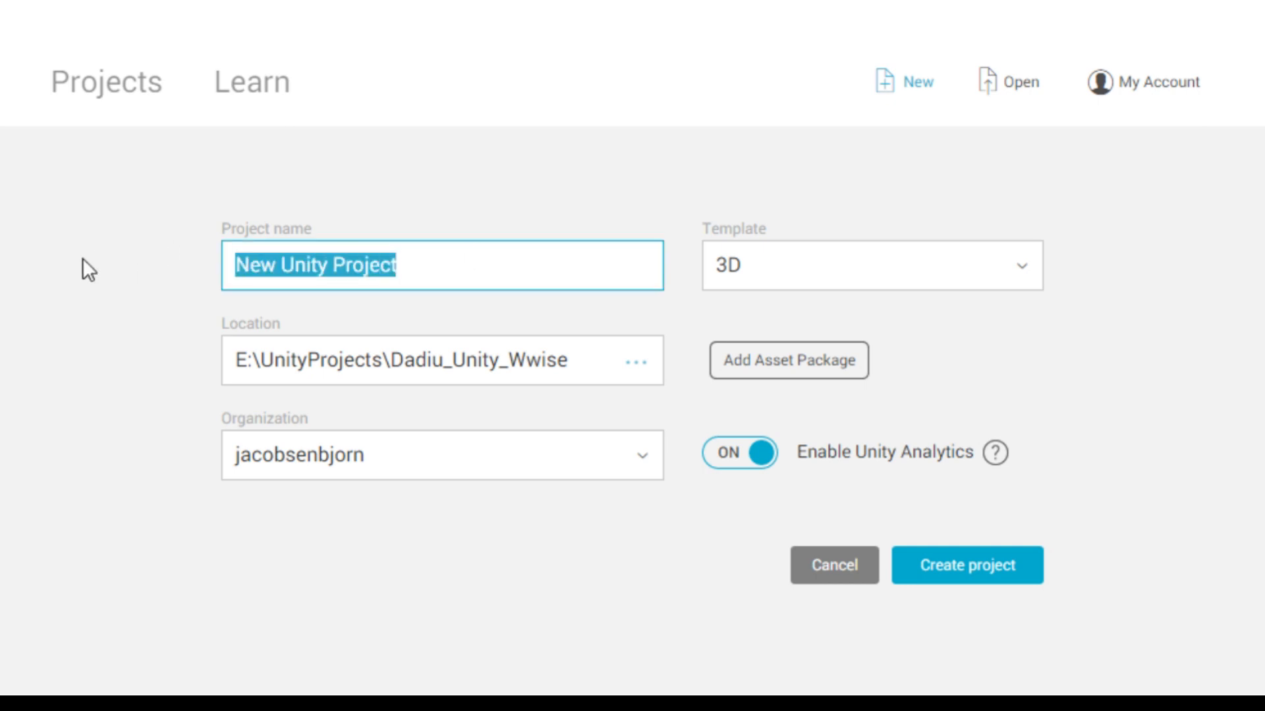
- Name the new 3D Unity project 'WwiseIntegration' and create it
{"action": "type", "text": "WwiseInteg"}
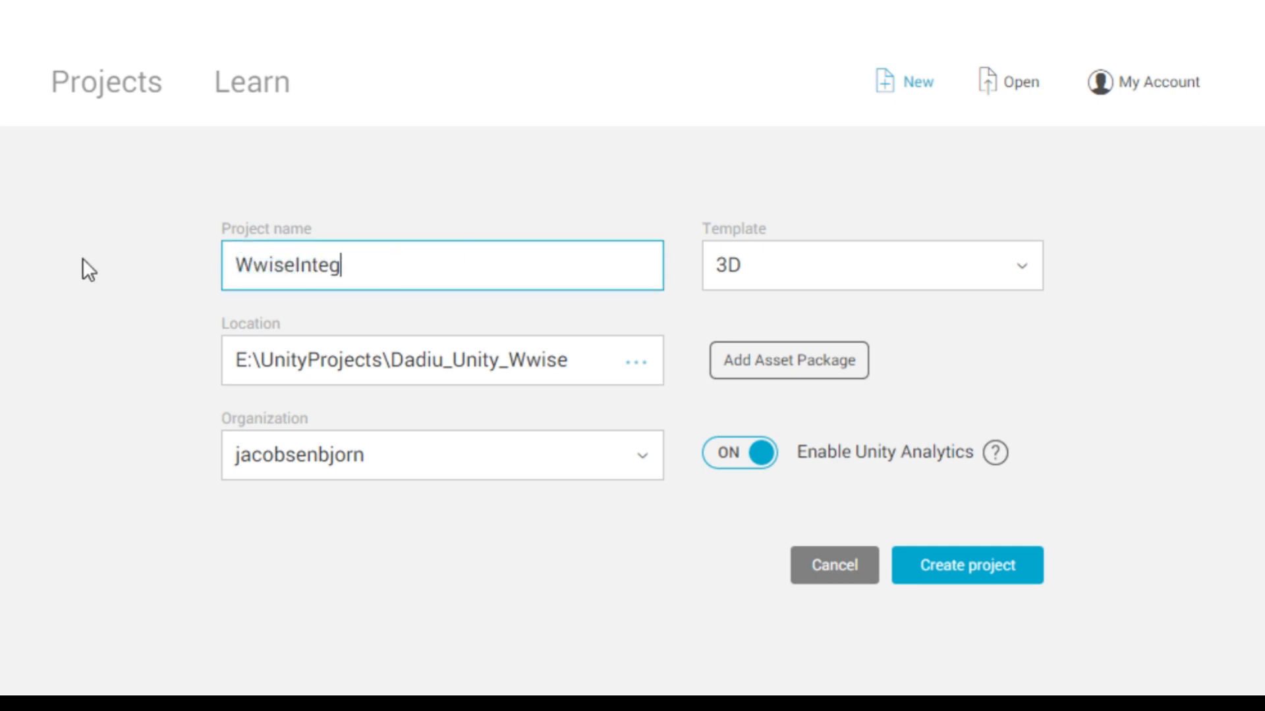
{"action": "type", "text": "ration"}
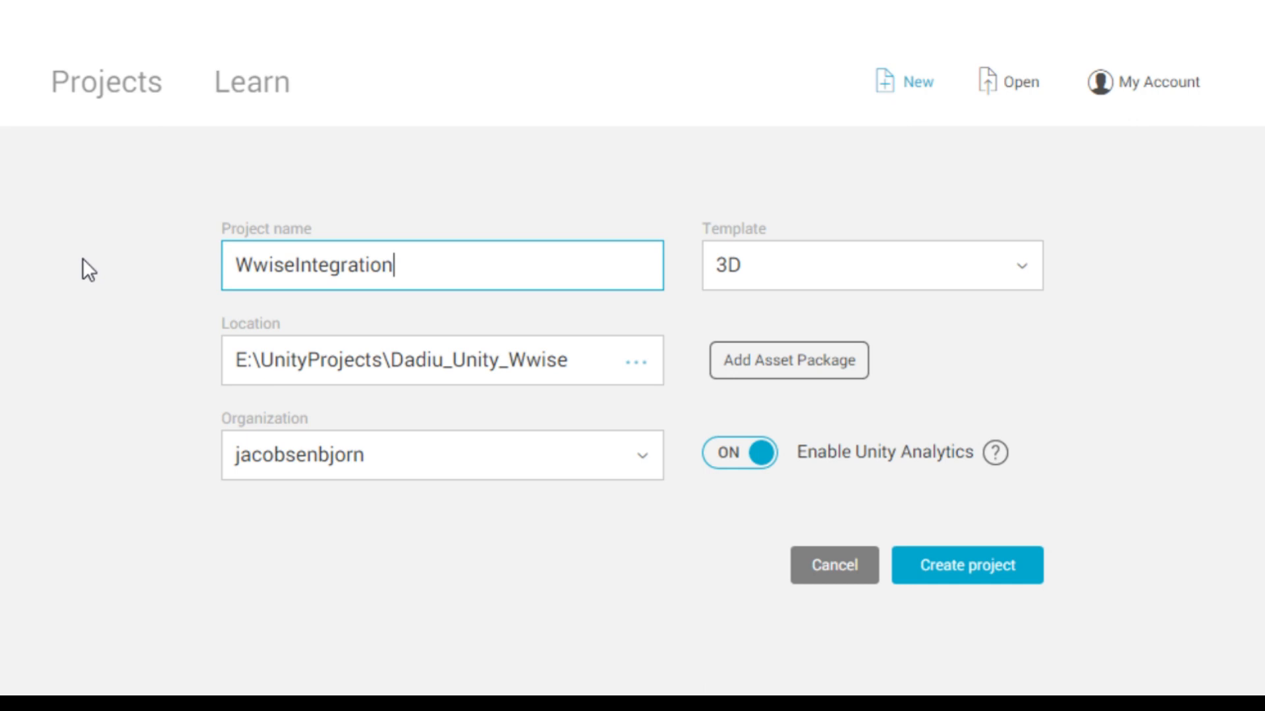
{"action": "mouse_move", "coordinate": [865, 327]}
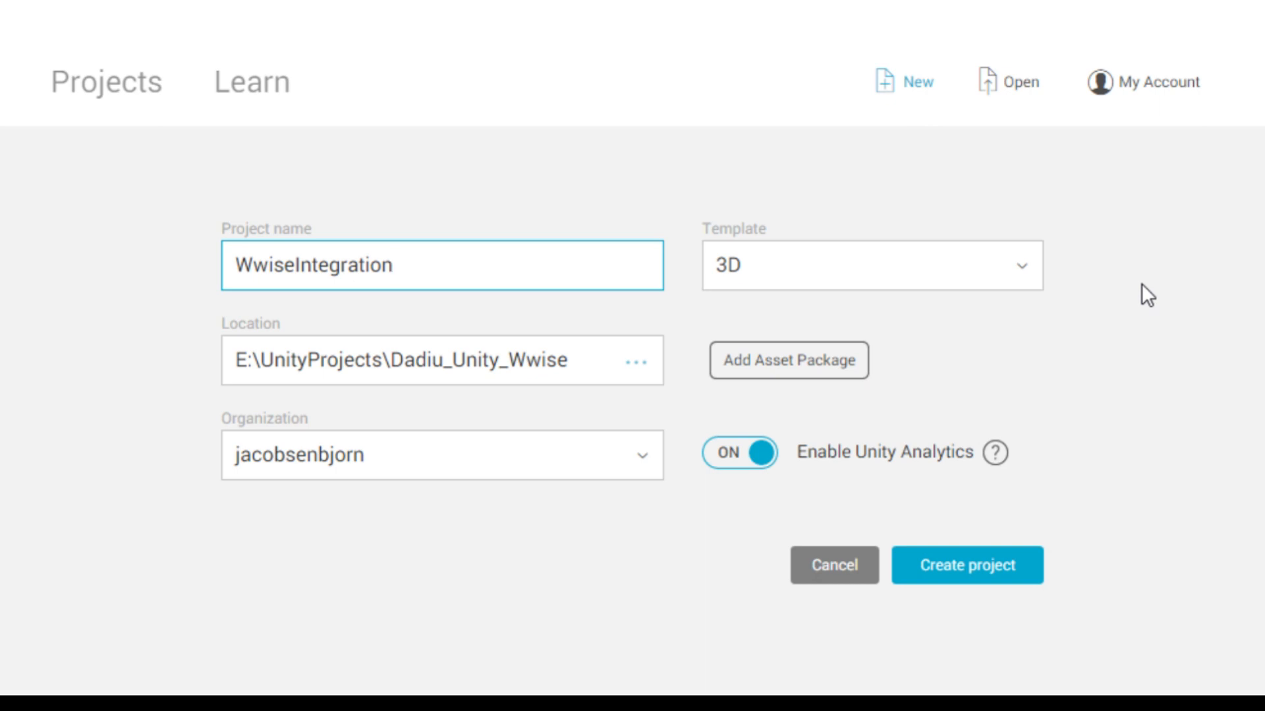
{"action": "left_click", "coordinate": [964, 564]}
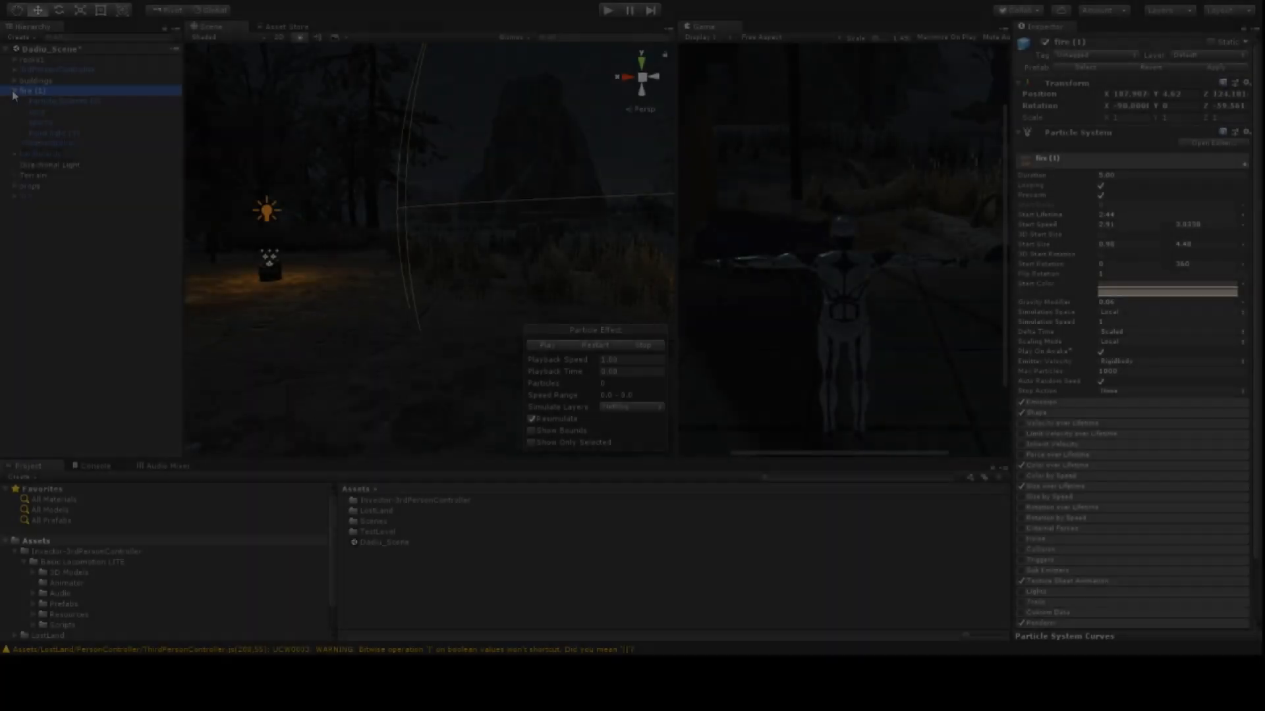
{"action": "left_click", "coordinate": [33, 122]}
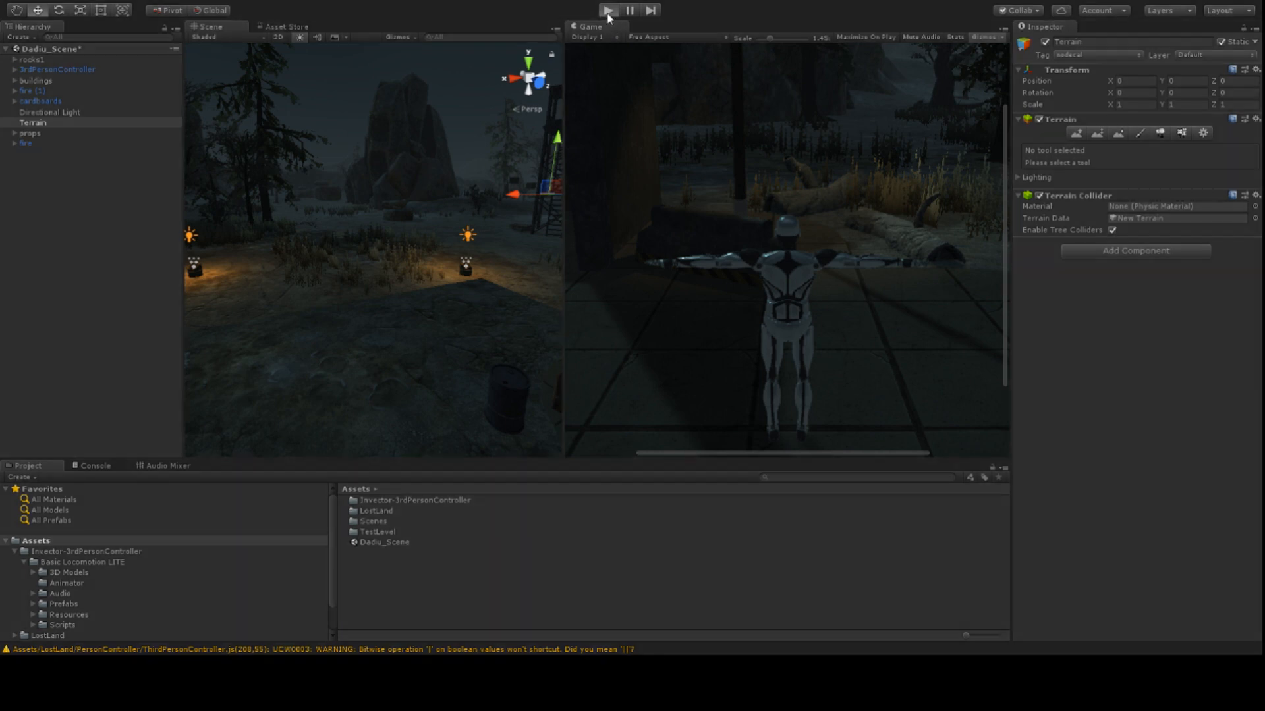
{"action": "left_click", "coordinate": [608, 11]}
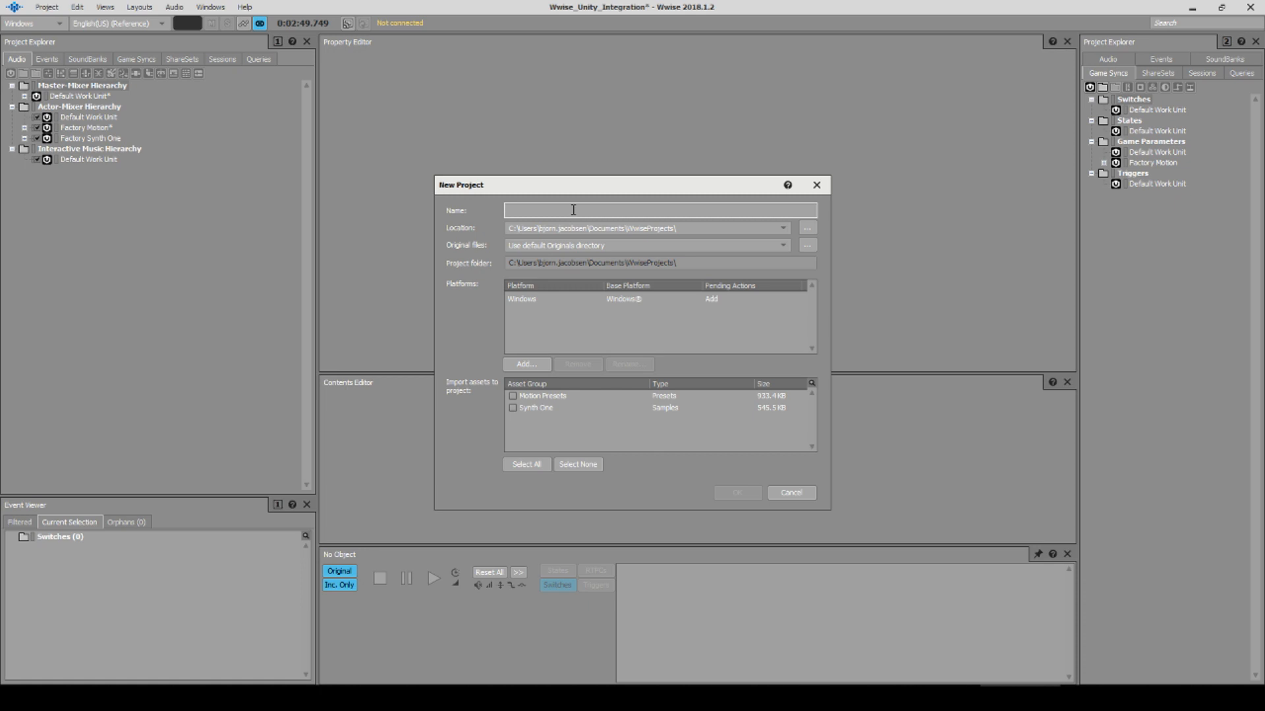
- Create the 'WwiseIntegration' Wwise project and show its Events hierarchy
{"action": "type", "text": "WwiseIntegration"}
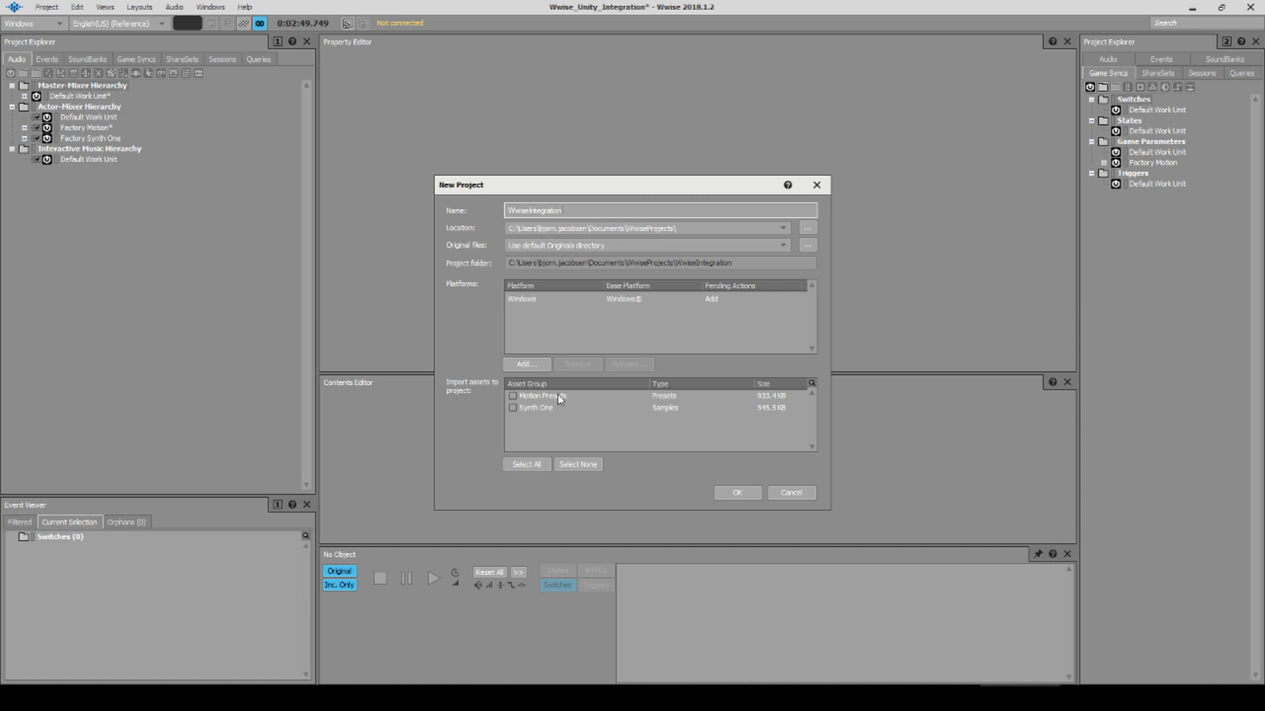
{"action": "left_click", "coordinate": [736, 493]}
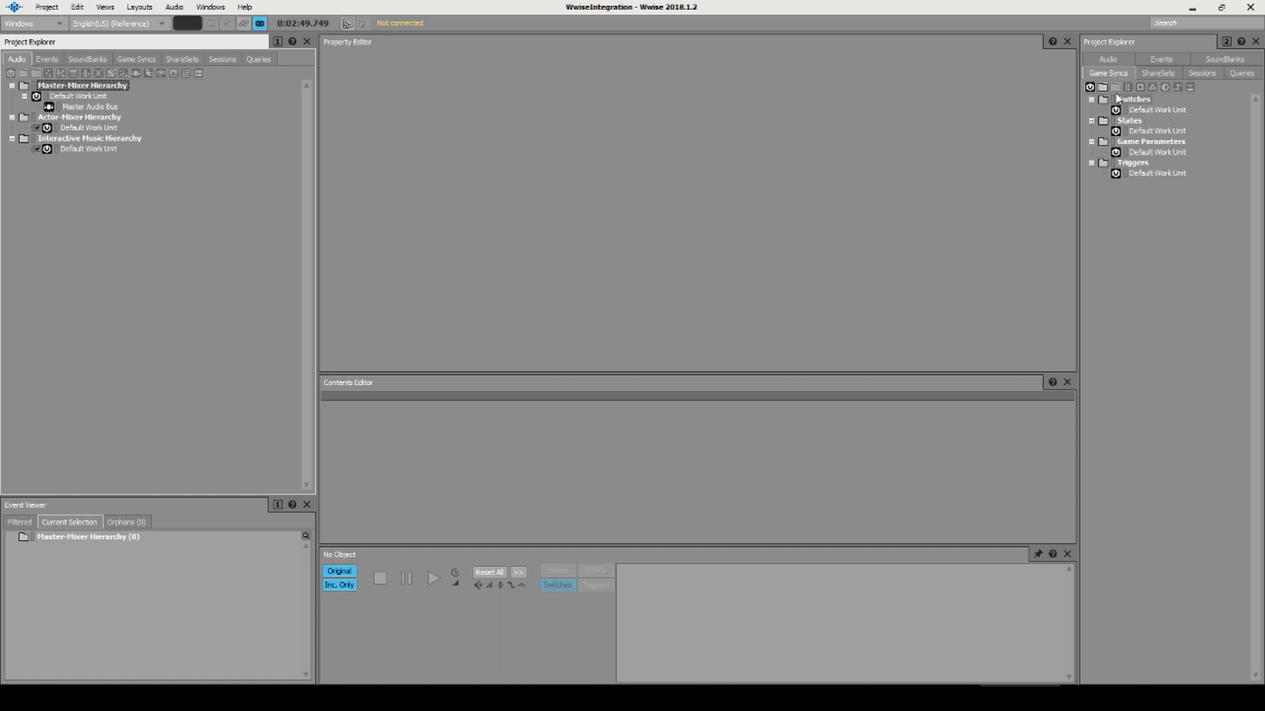
{"action": "left_click", "coordinate": [1160, 58]}
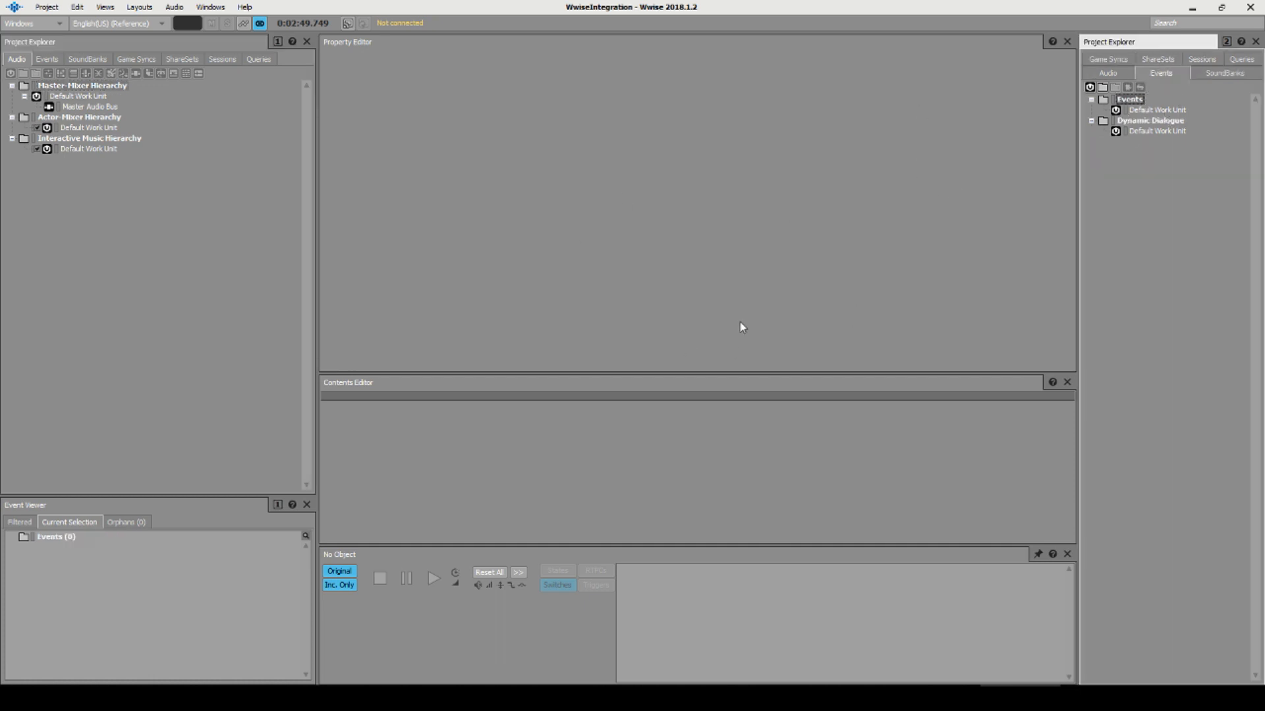
{"action": "mouse_move", "coordinate": [466, 185]}
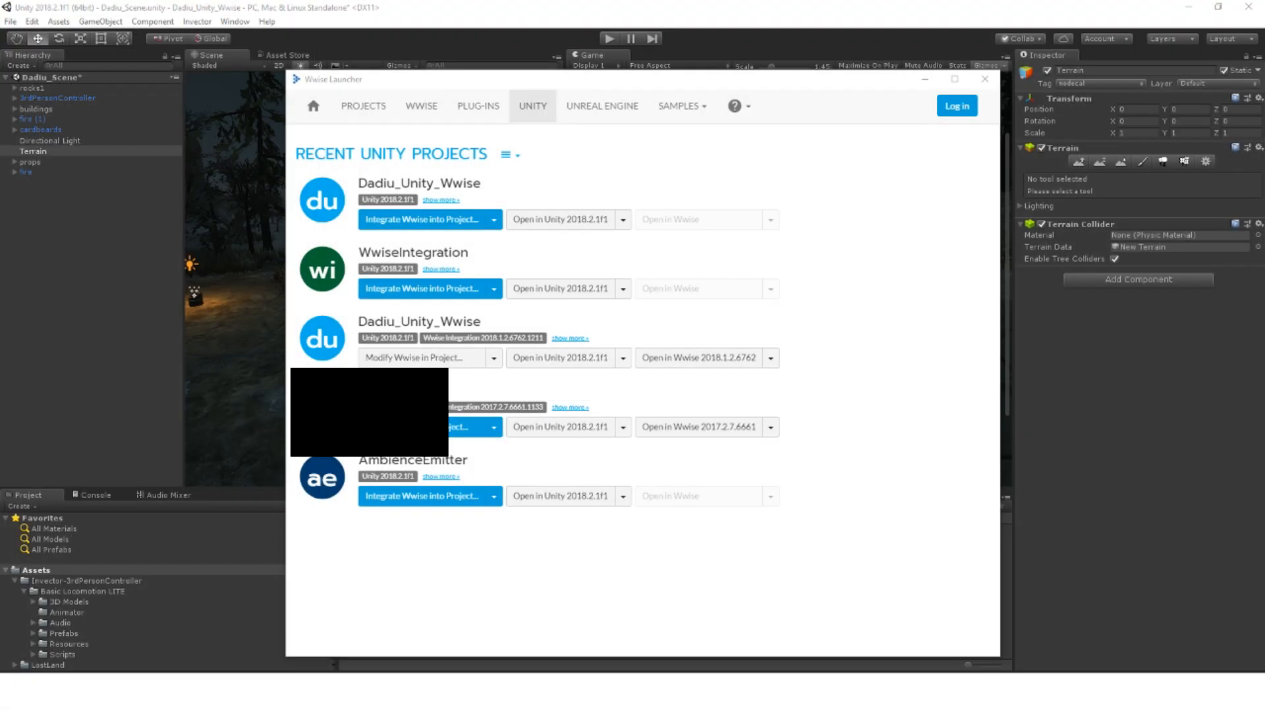
{"action": "mouse_move", "coordinate": [744, 448]}
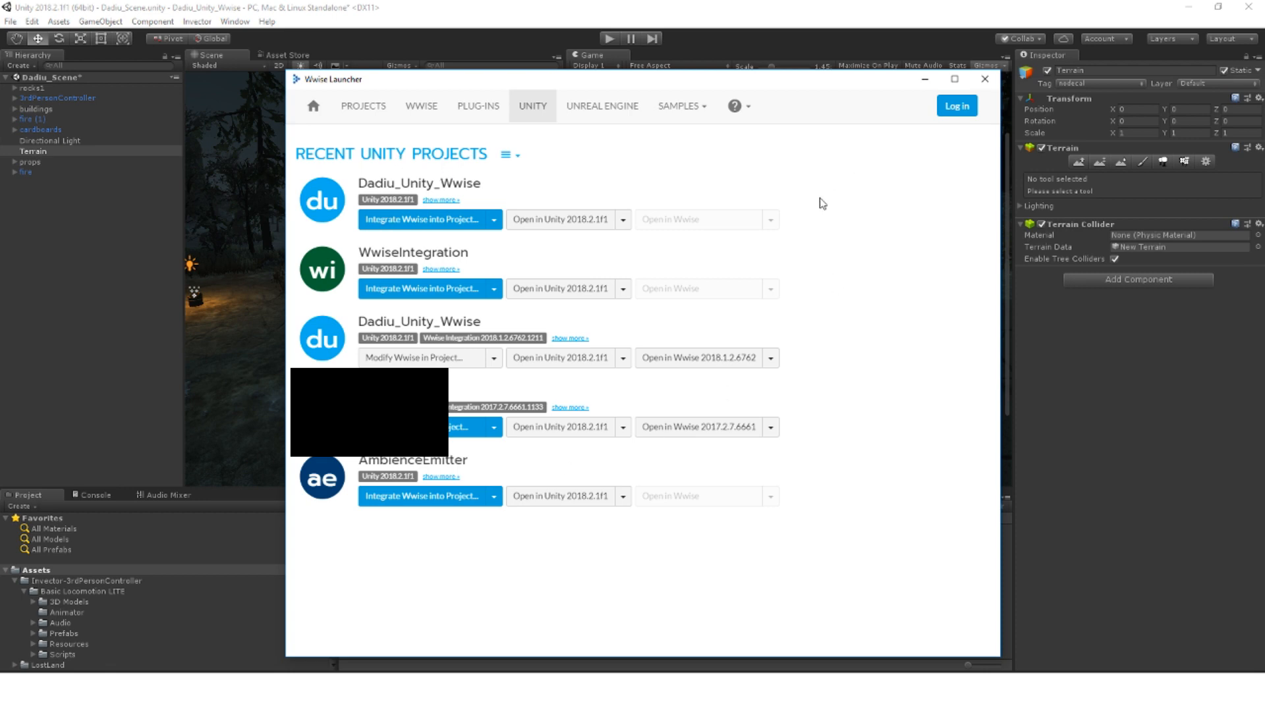
{"action": "mouse_move", "coordinate": [869, 173]}
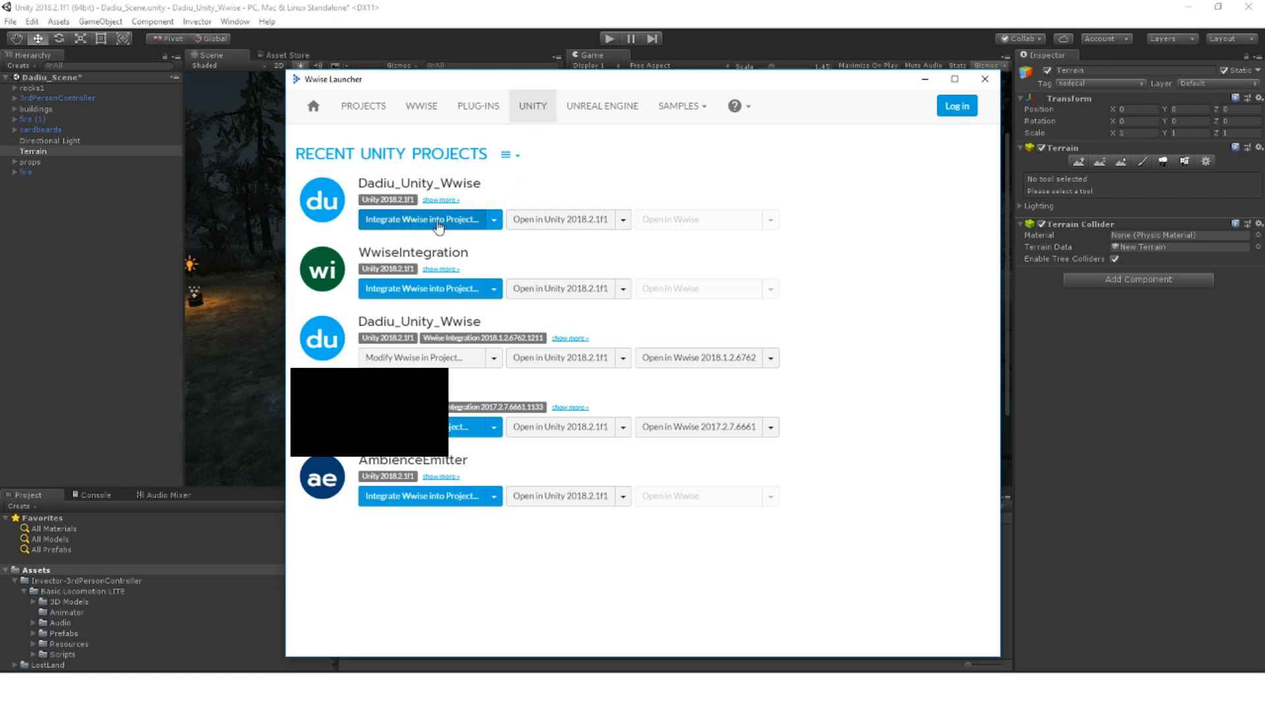
- Start 'Integrate Wwise into Project' for the Dadiu_Unity_Wwise Unity project
{"action": "left_click", "coordinate": [423, 220]}
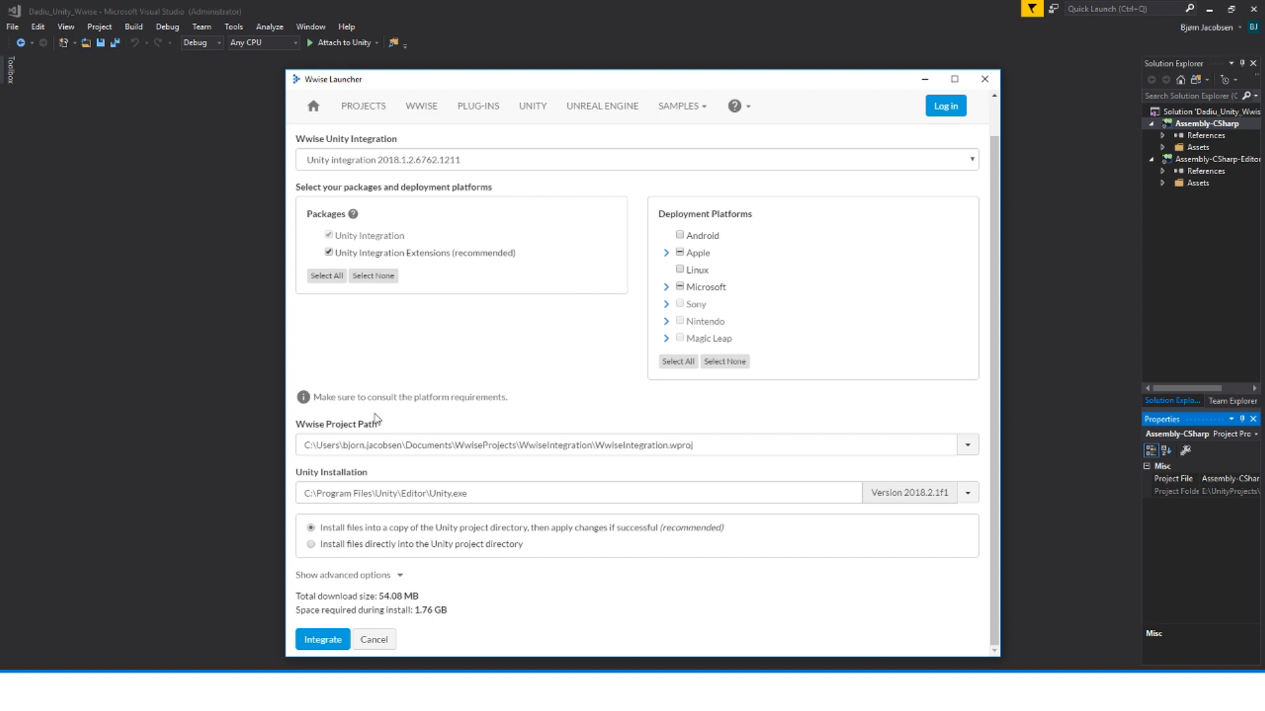
- Check the WwiseIntegration.wproj path and run the Wwise 2018.1.2 integration
{"action": "double_click", "coordinate": [637, 445]}
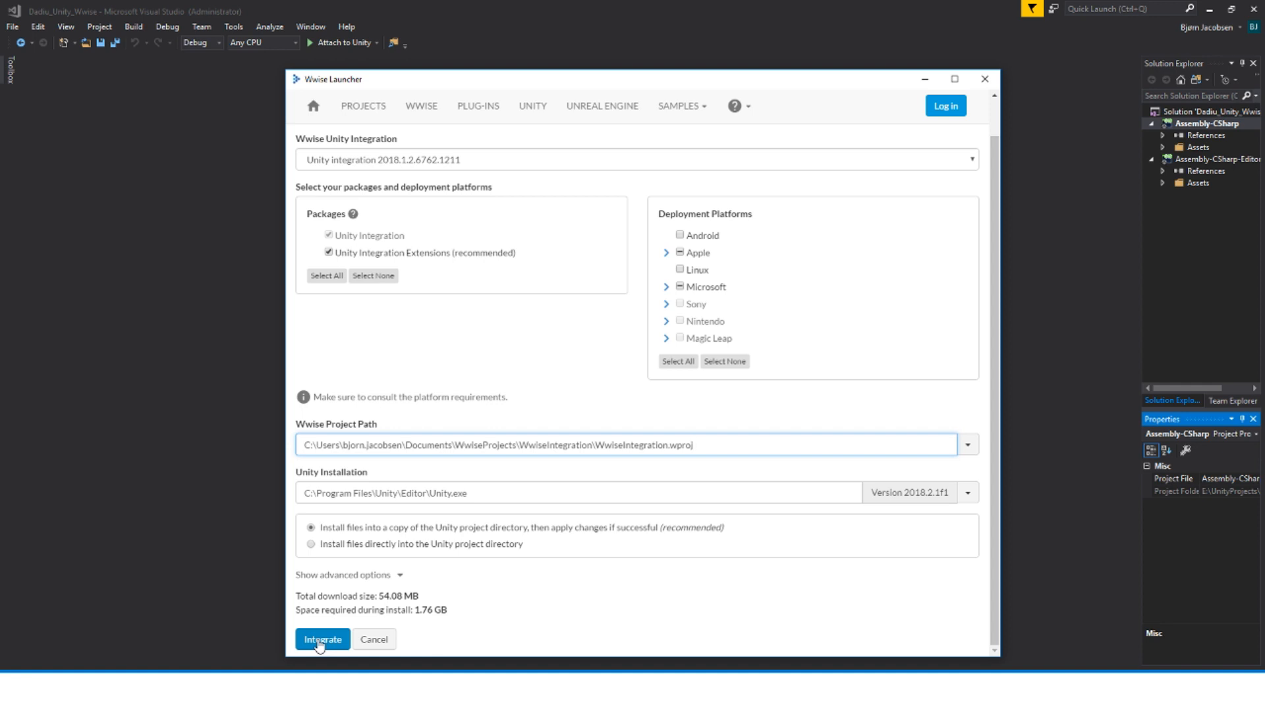
{"action": "left_click", "coordinate": [323, 639]}
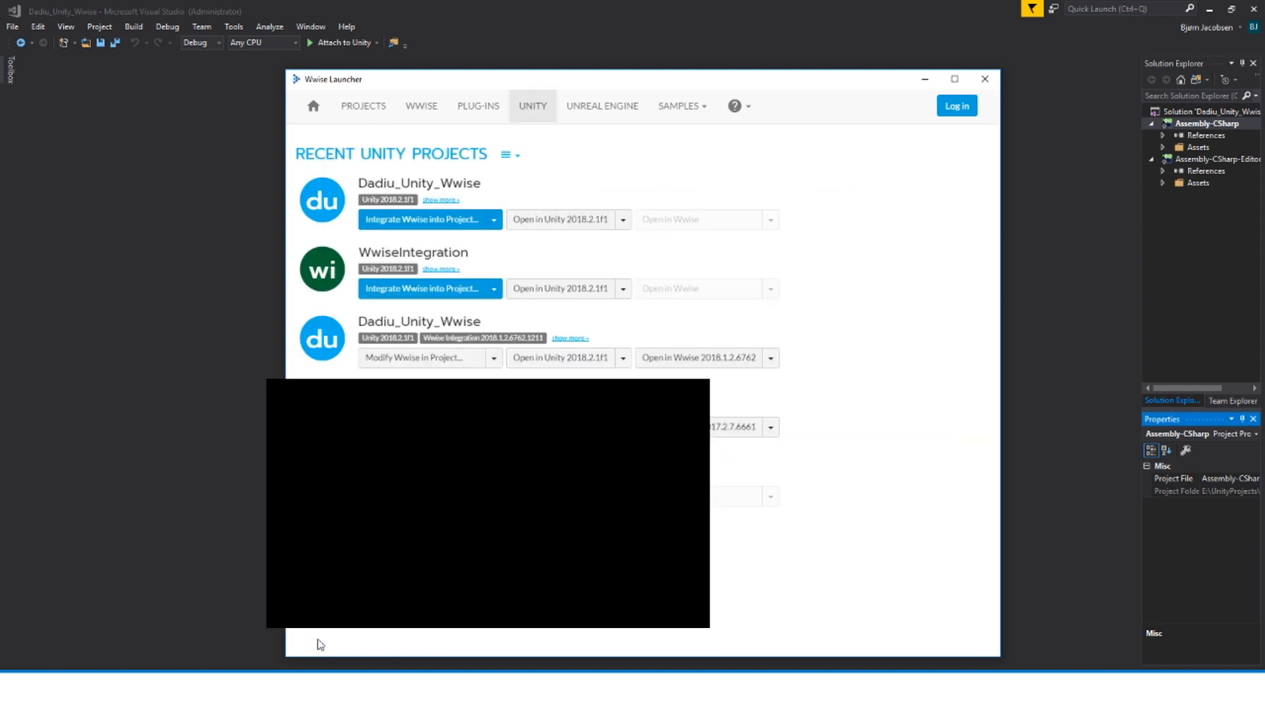
{"action": "left_click", "coordinate": [425, 219]}
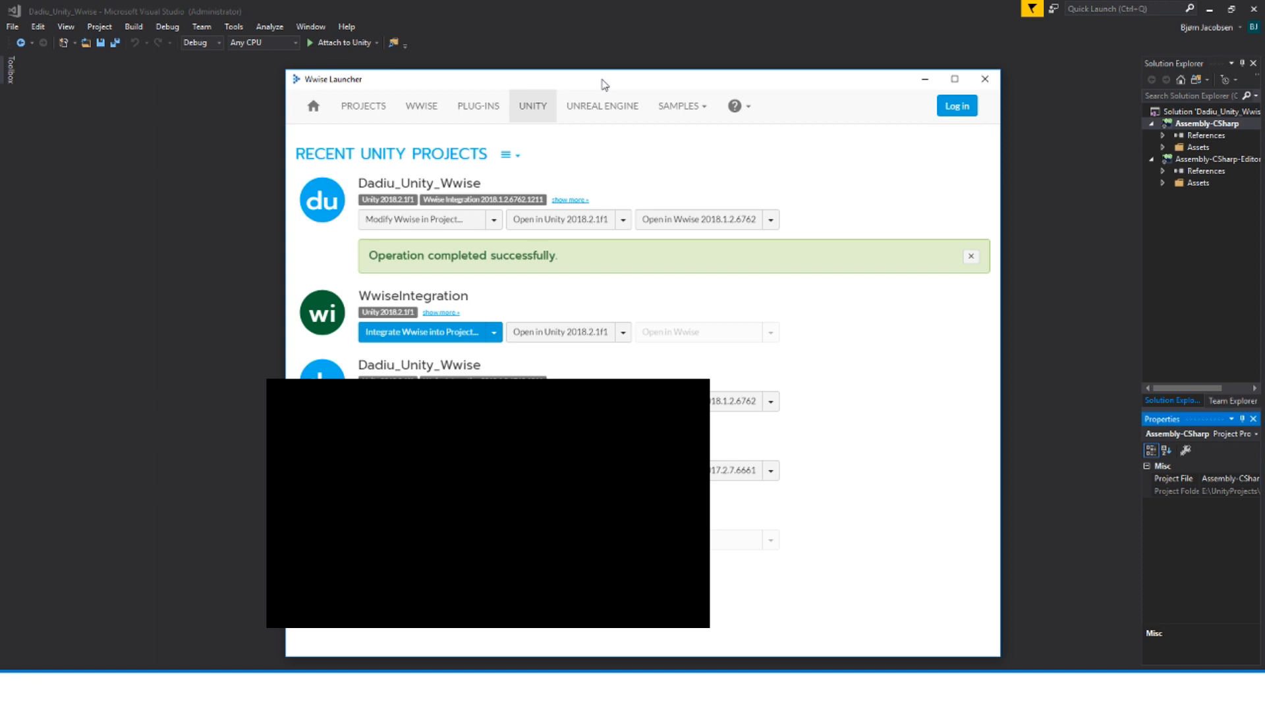
{"action": "mouse_move", "coordinate": [667, 270]}
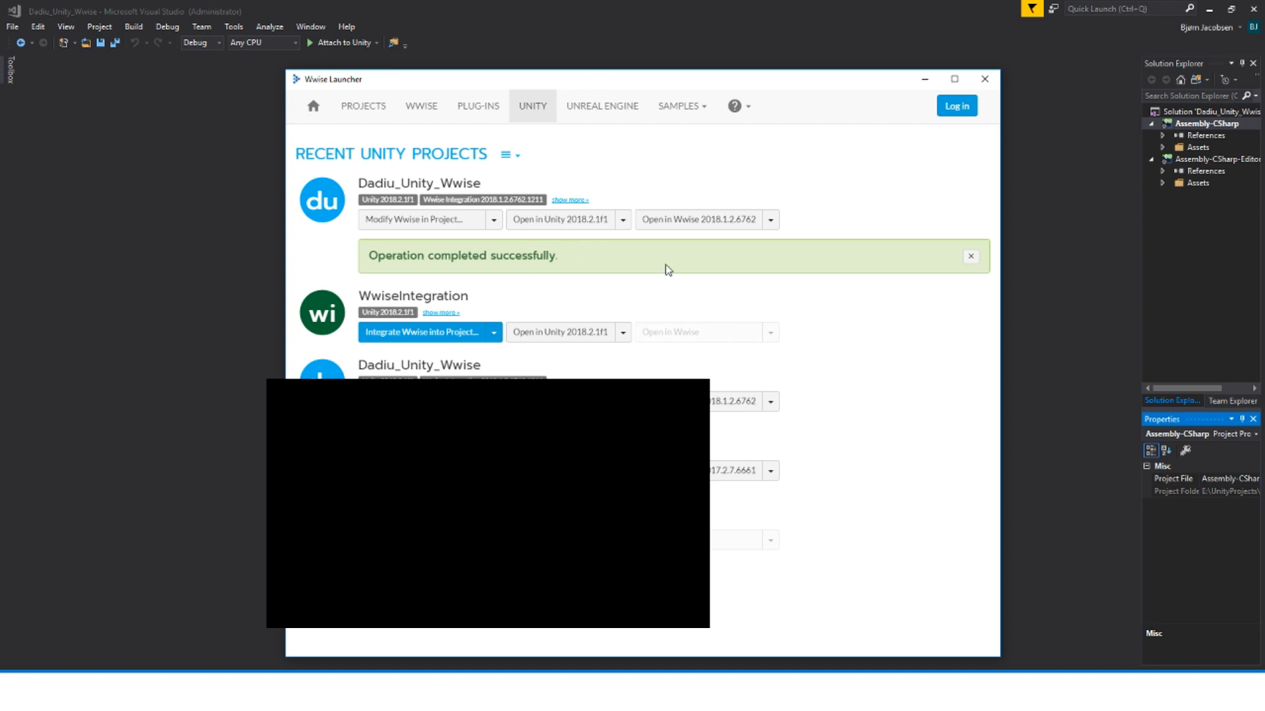
{"action": "mouse_move", "coordinate": [686, 219]}
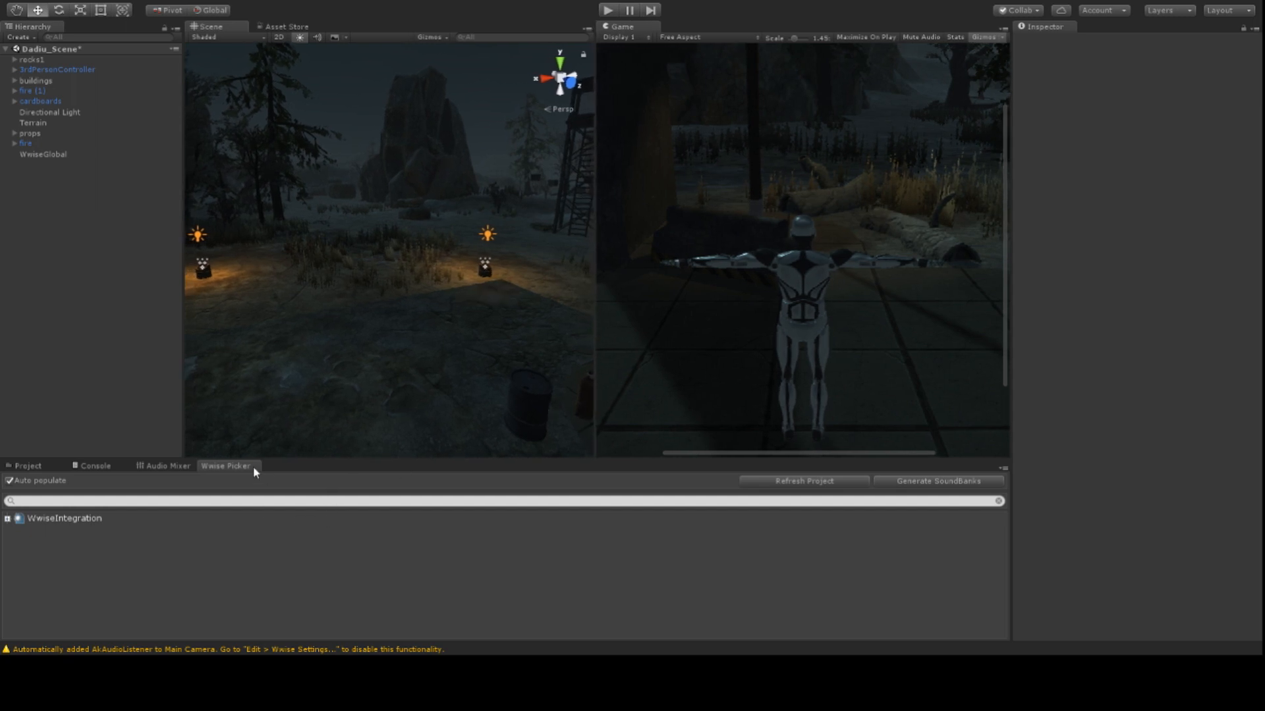
{"action": "mouse_move", "coordinate": [234, 471]}
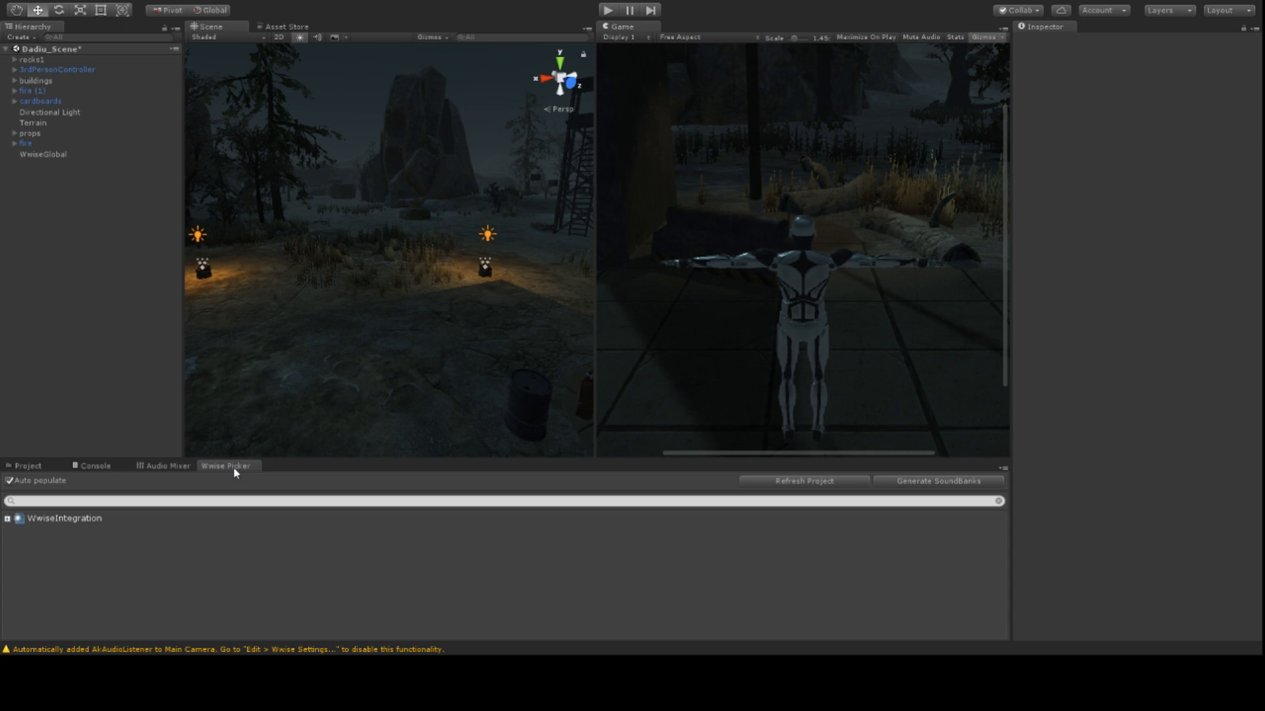
{"action": "left_click", "coordinate": [7, 518]}
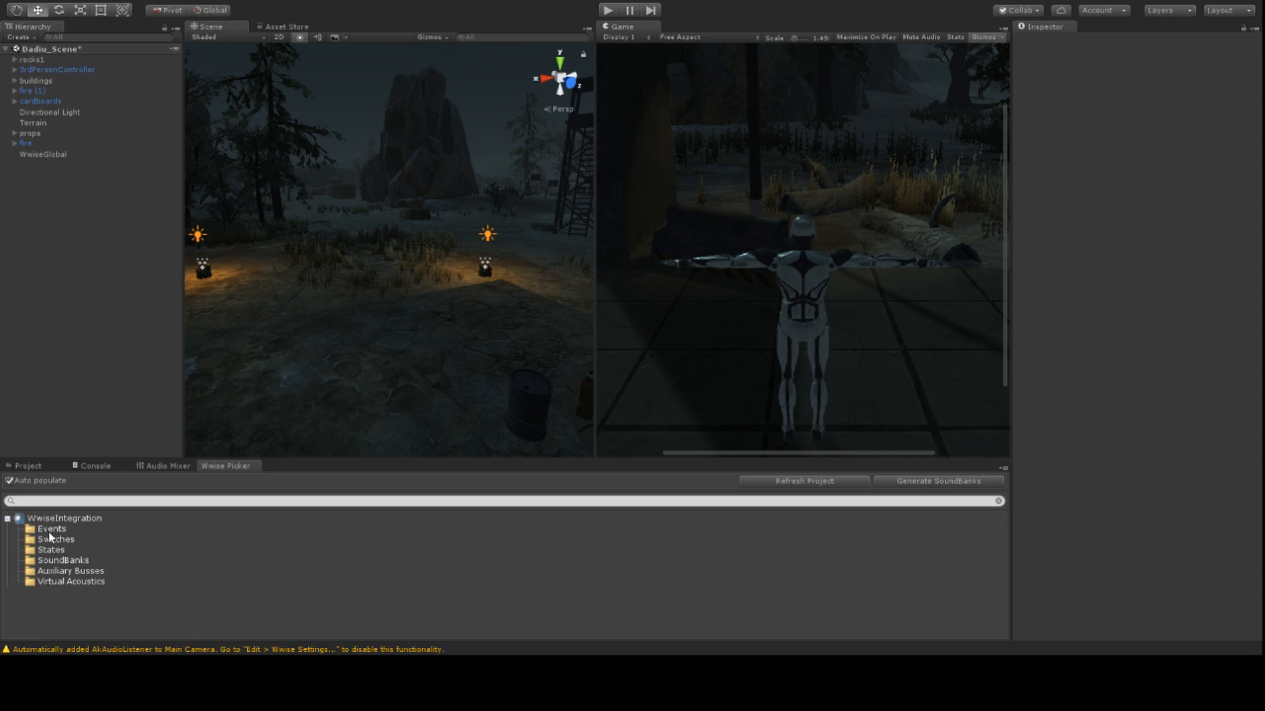
{"action": "left_click", "coordinate": [51, 549]}
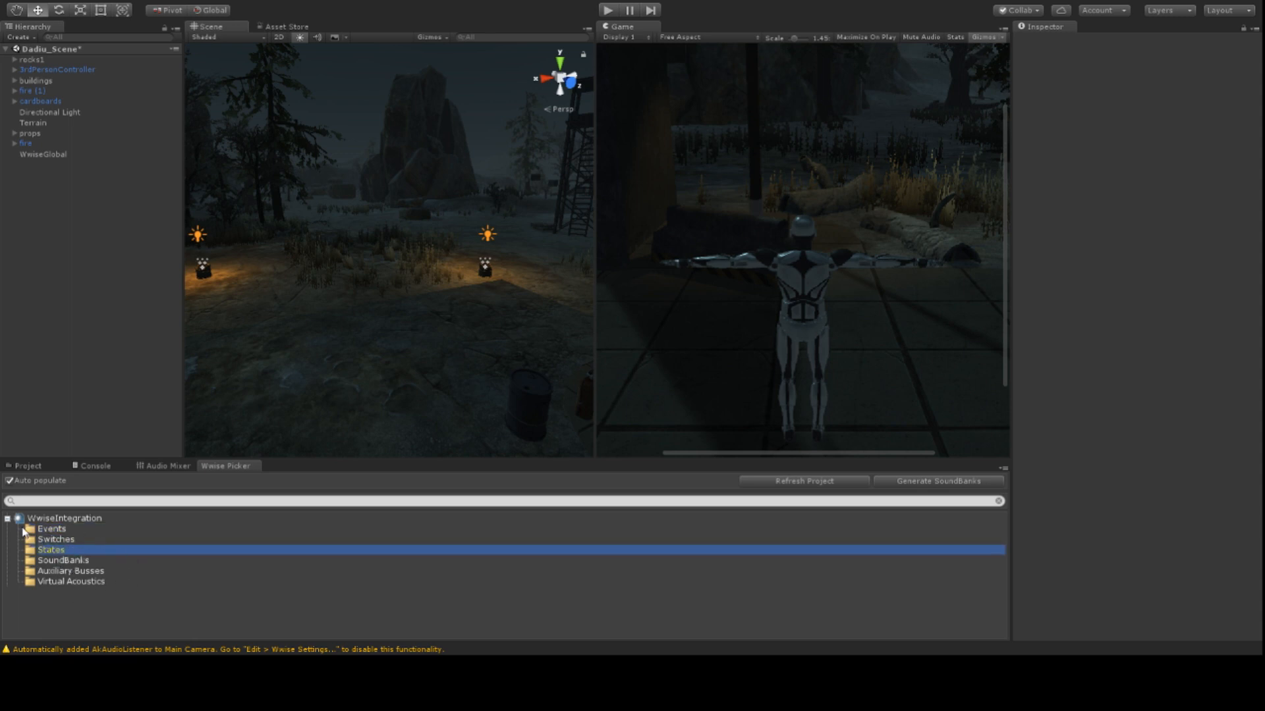
{"action": "left_click", "coordinate": [8, 518]}
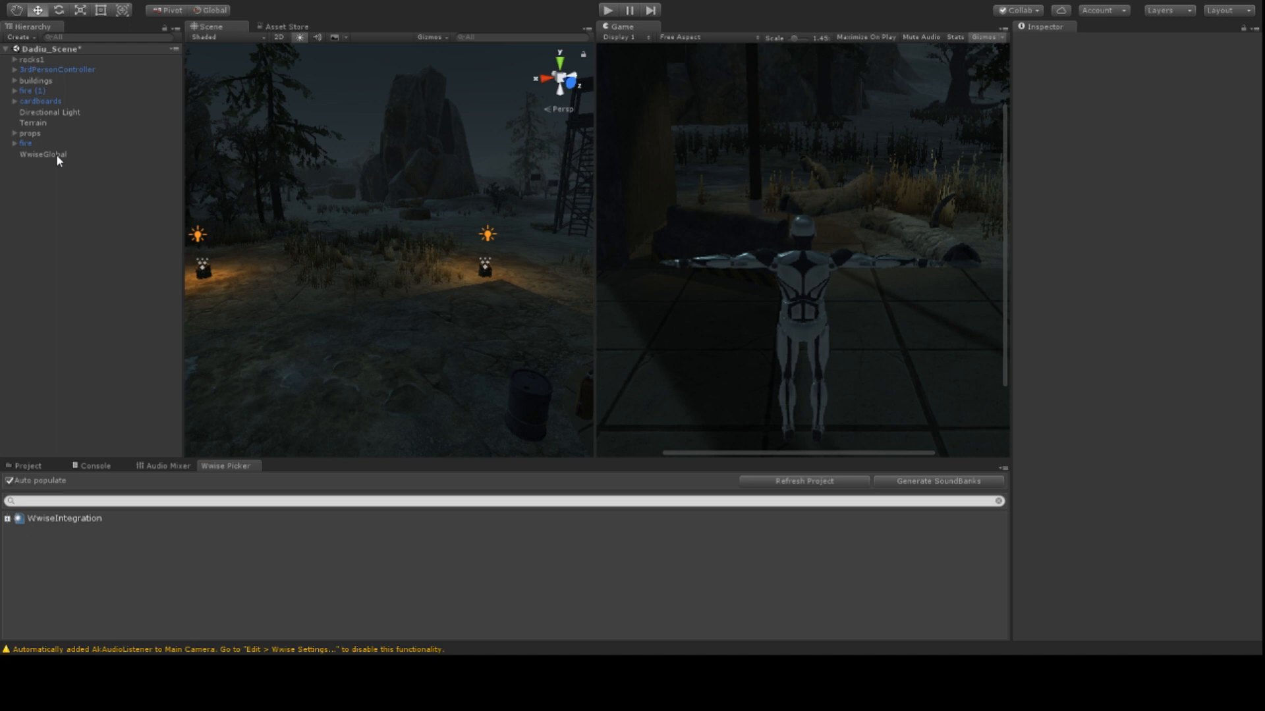
{"action": "left_click", "coordinate": [42, 155]}
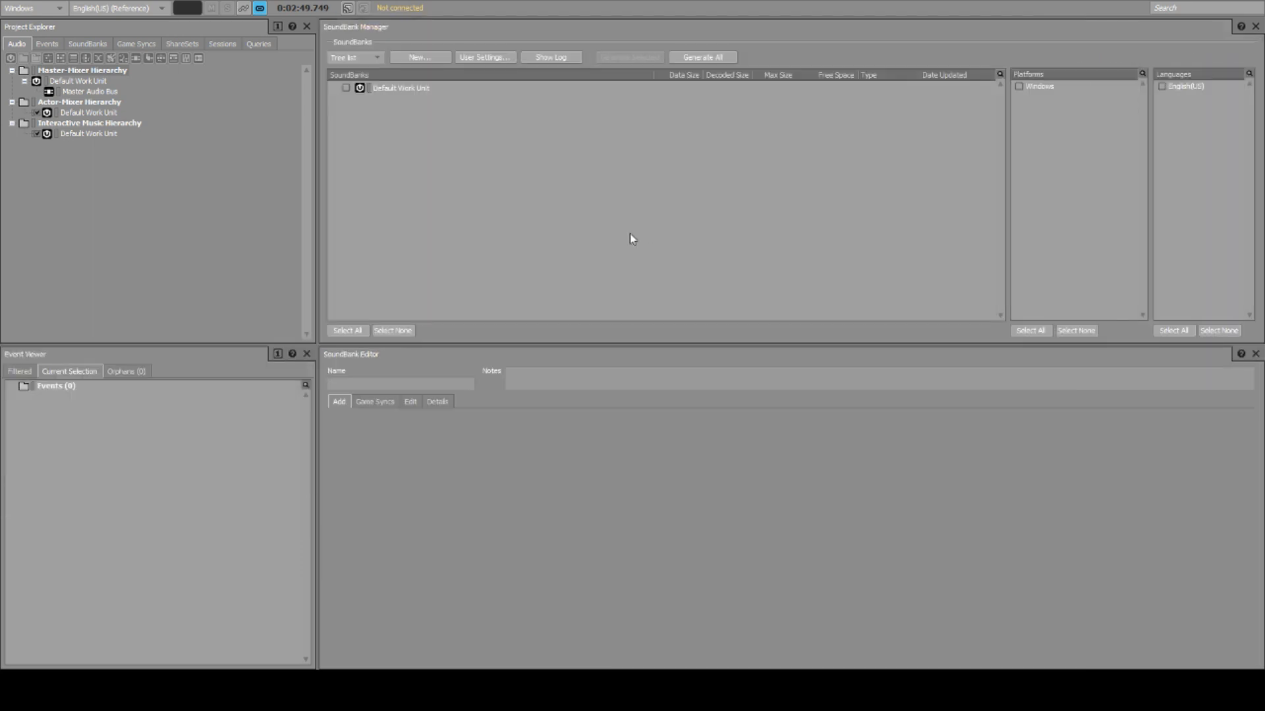
{"action": "mouse_move", "coordinate": [637, 158]}
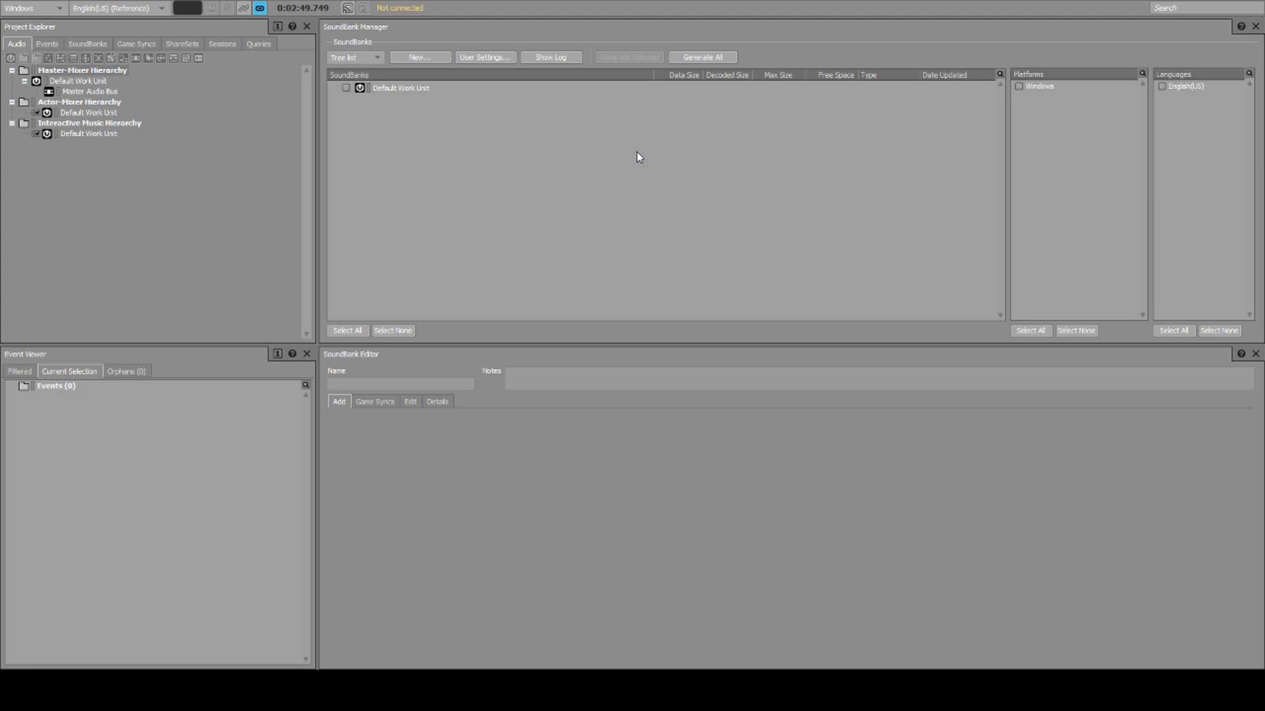
{"action": "mouse_move", "coordinate": [660, 168]}
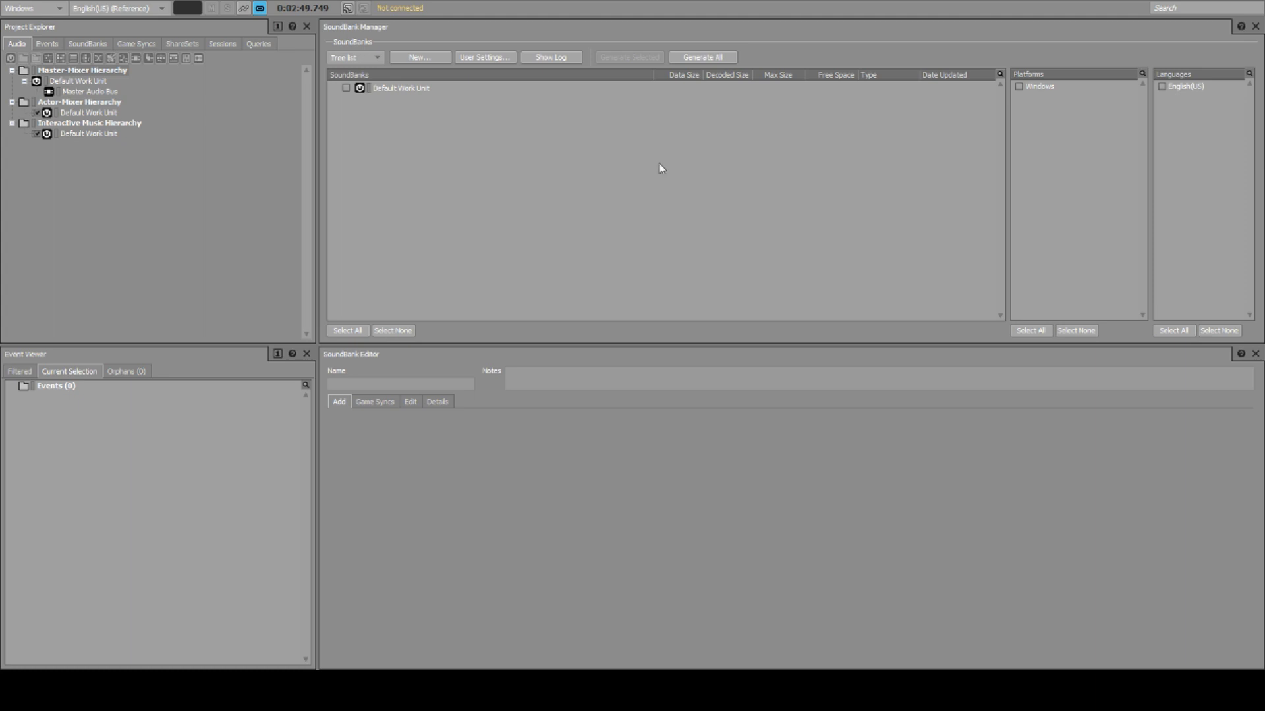
{"action": "mouse_move", "coordinate": [583, 525]}
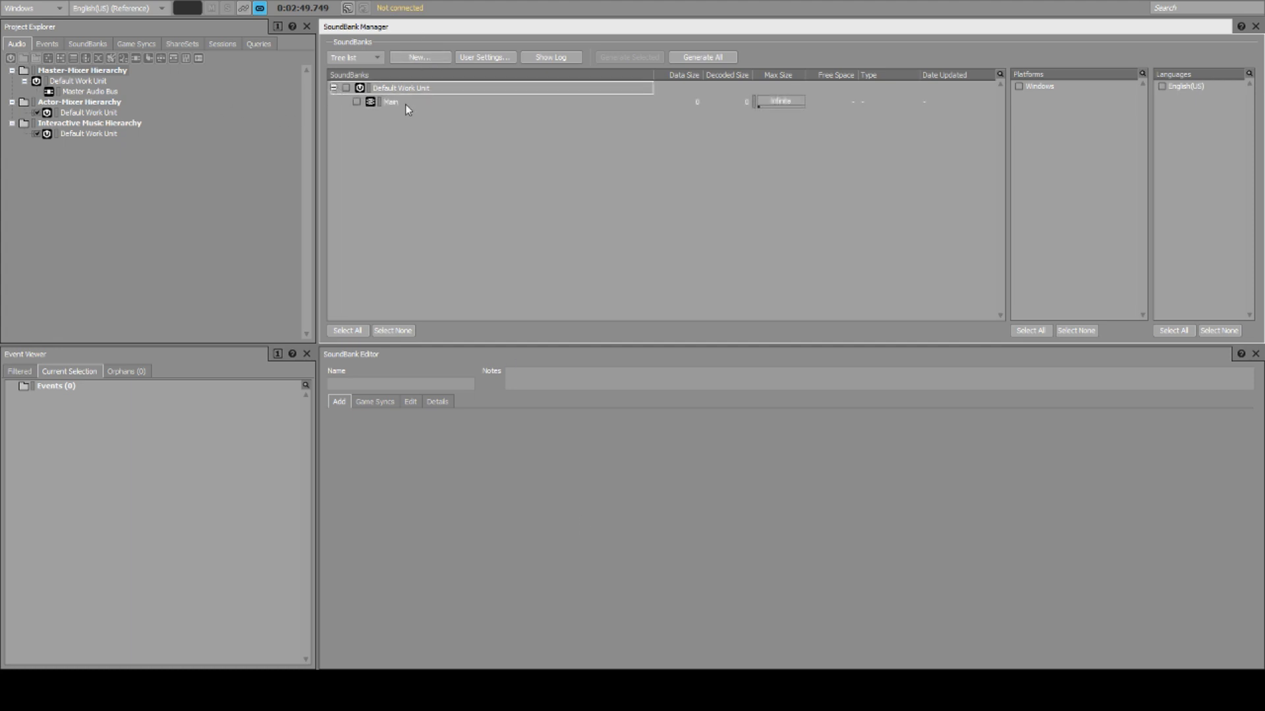
- Add the Events Default Work Unit to the Main SoundBank's contents
{"action": "left_click", "coordinate": [391, 101]}
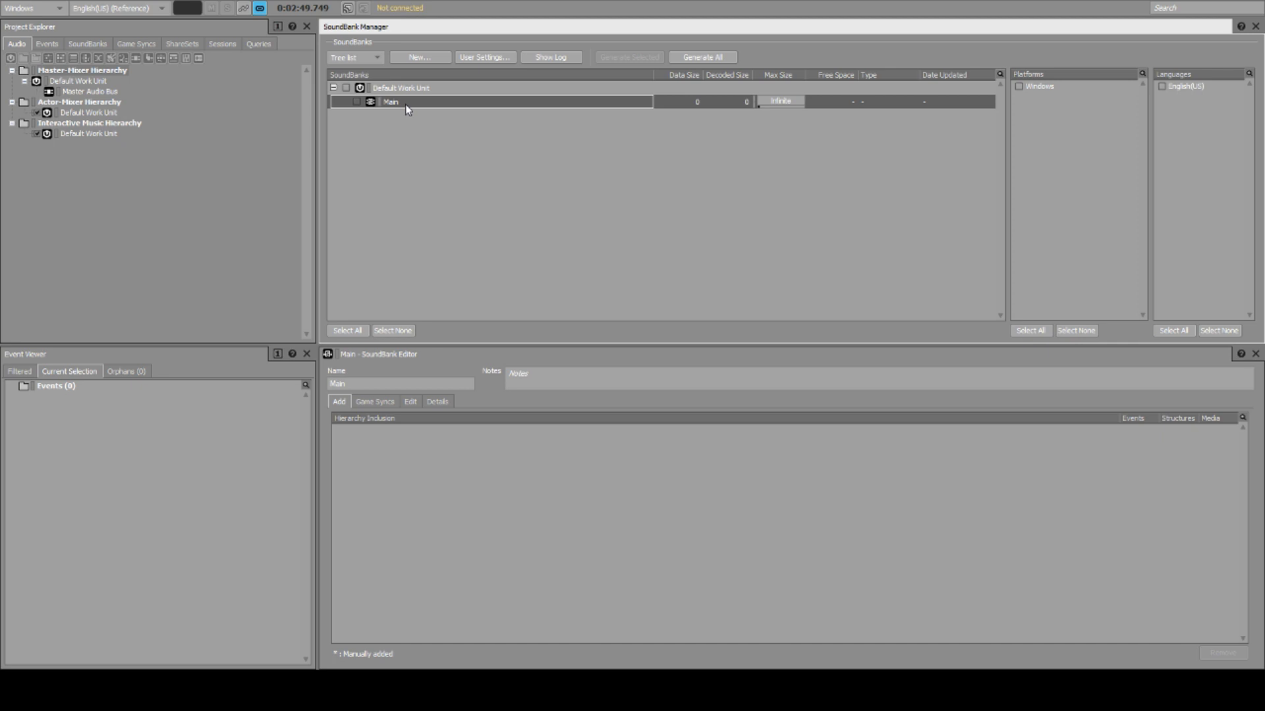
{"action": "mouse_move", "coordinate": [621, 465]}
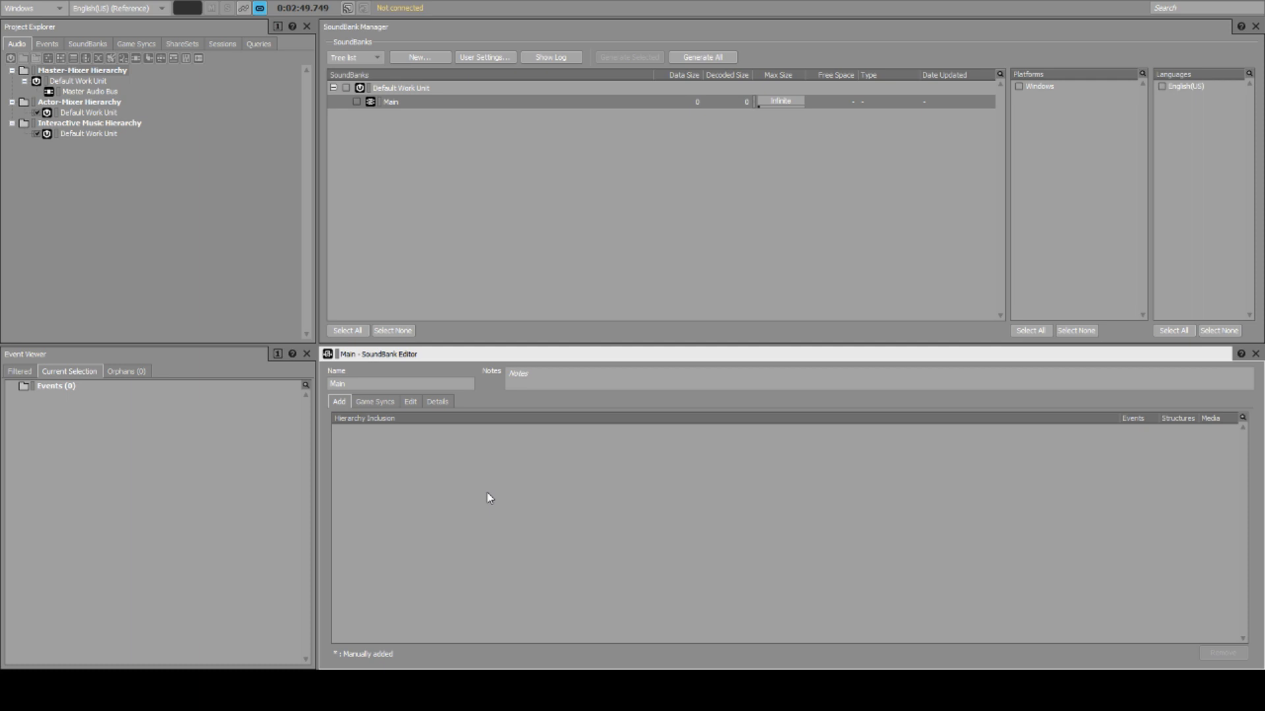
{"action": "left_click", "coordinate": [47, 43]}
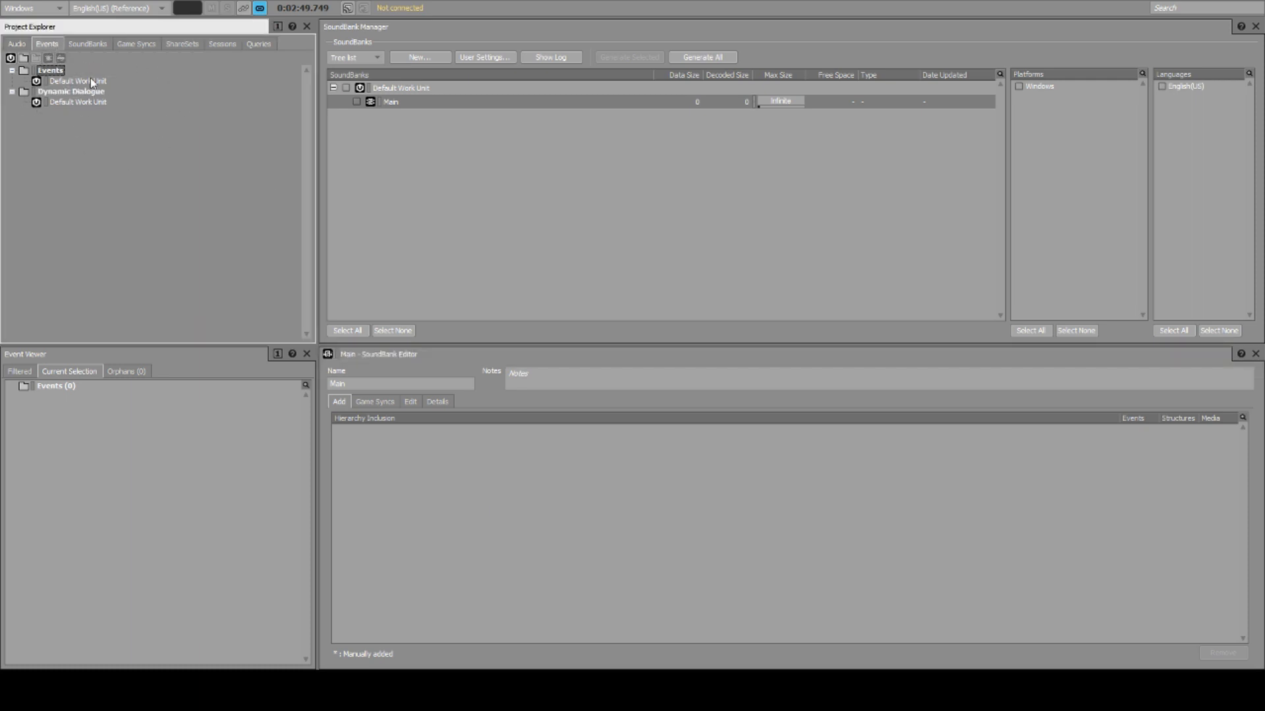
{"action": "left_click", "coordinate": [78, 80]}
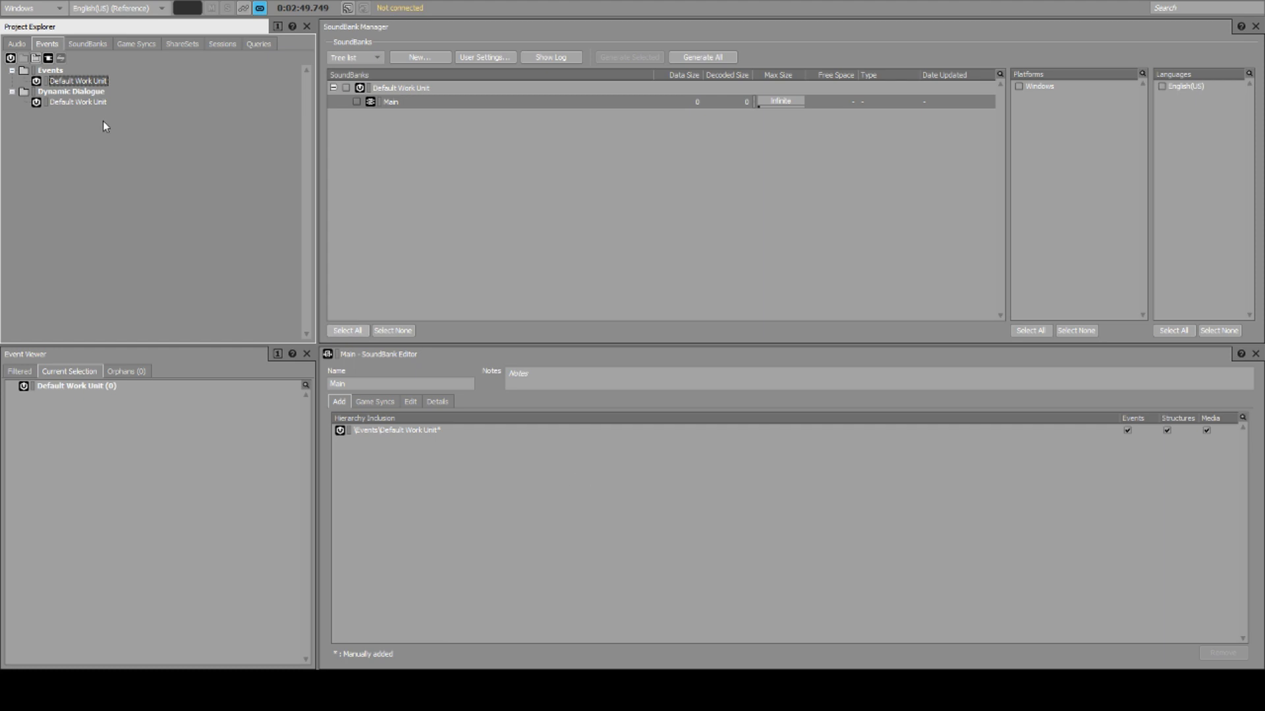
{"action": "mouse_move", "coordinate": [103, 89]}
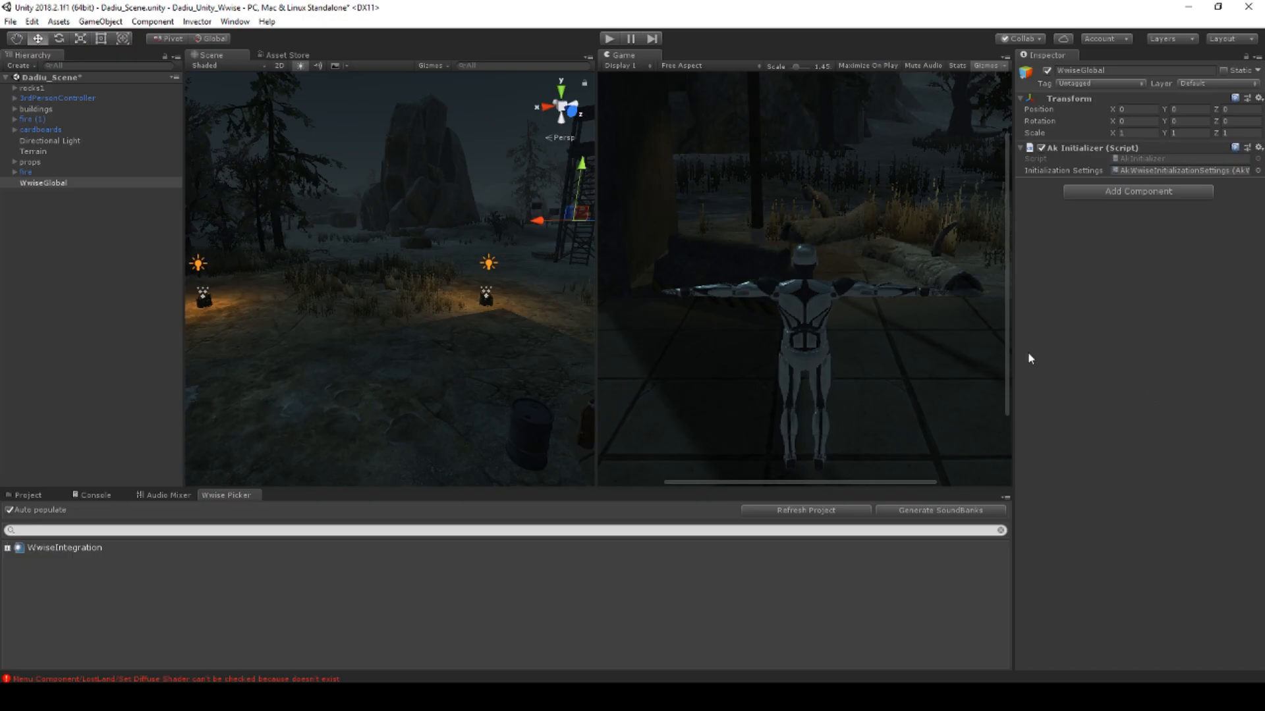
- Add an Ak Bank component to WwiseGlobal and set its bank to Main
{"action": "left_click", "coordinate": [42, 184]}
{"action": "type", "text": "akbank"}
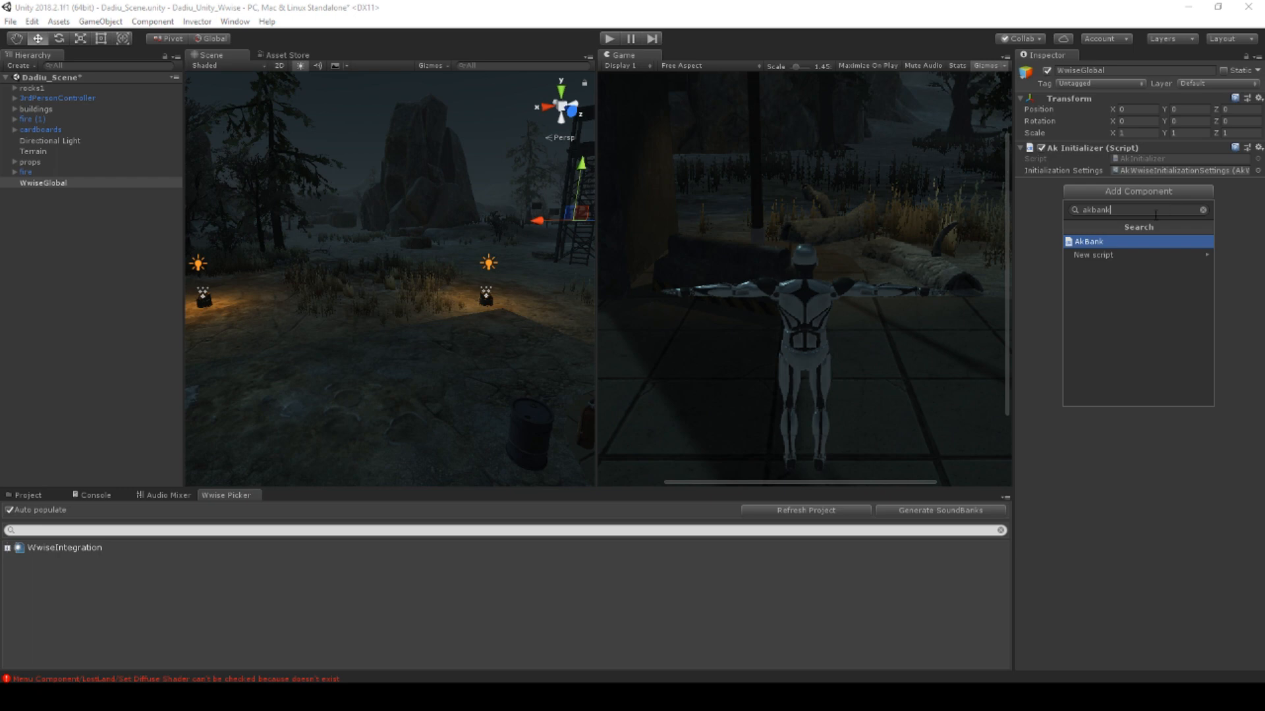
{"action": "left_click", "coordinate": [1088, 242]}
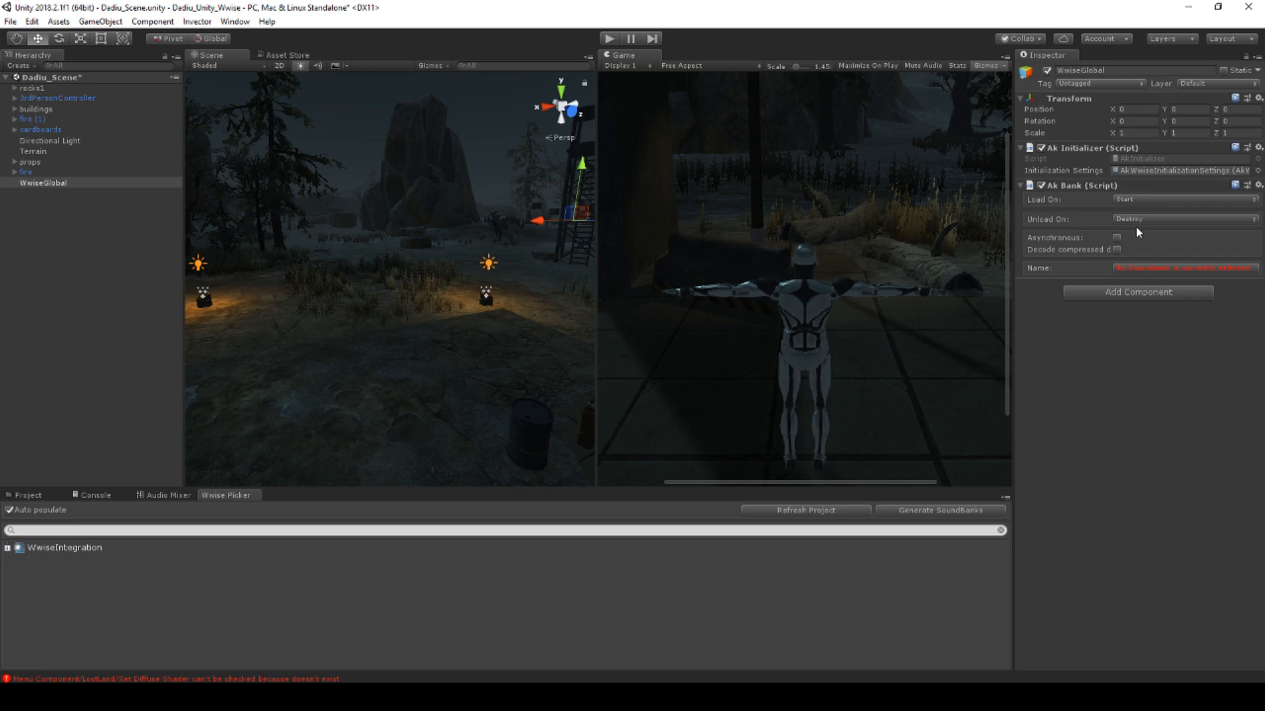
{"action": "mouse_move", "coordinate": [1063, 230]}
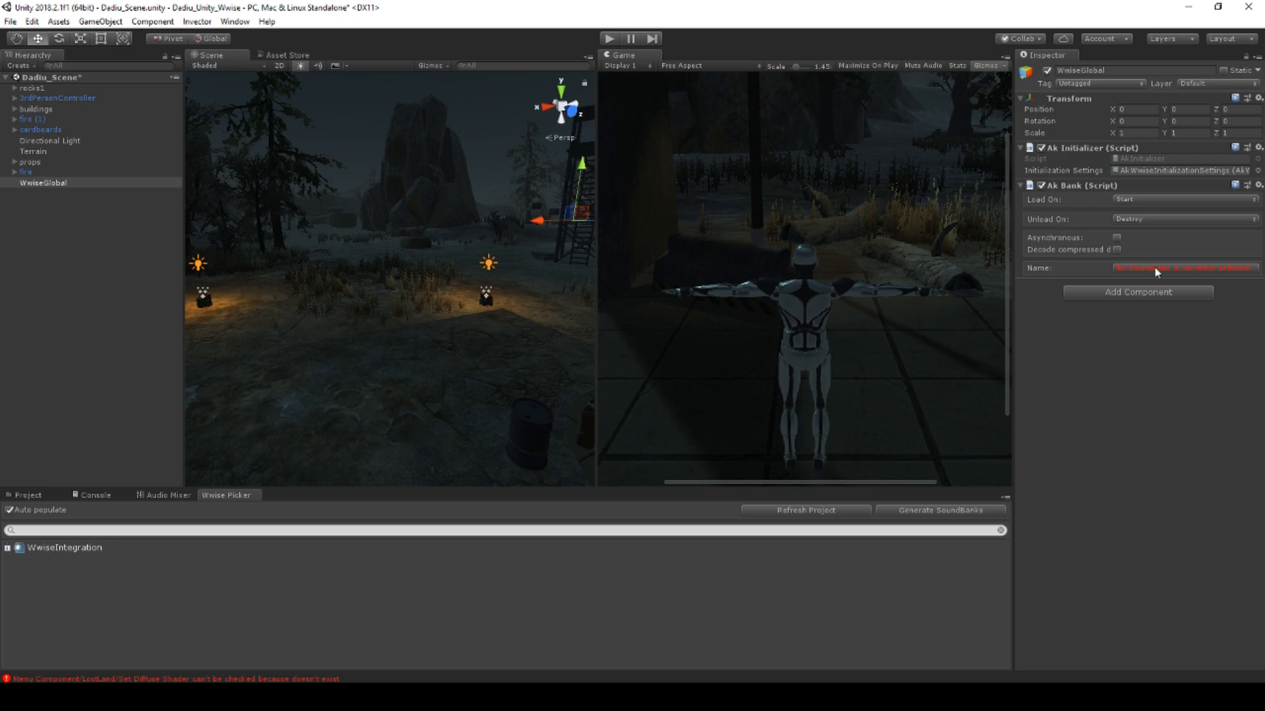
{"action": "left_click", "coordinate": [1182, 267]}
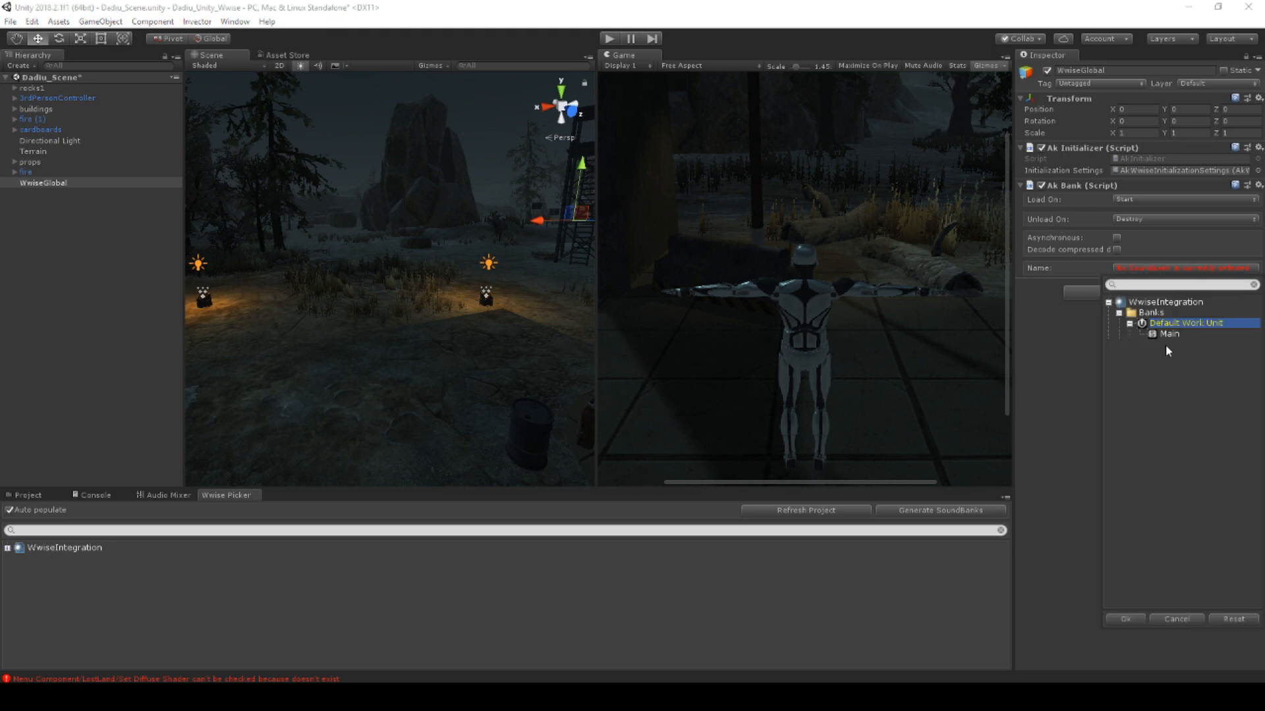
{"action": "mouse_move", "coordinate": [1176, 341]}
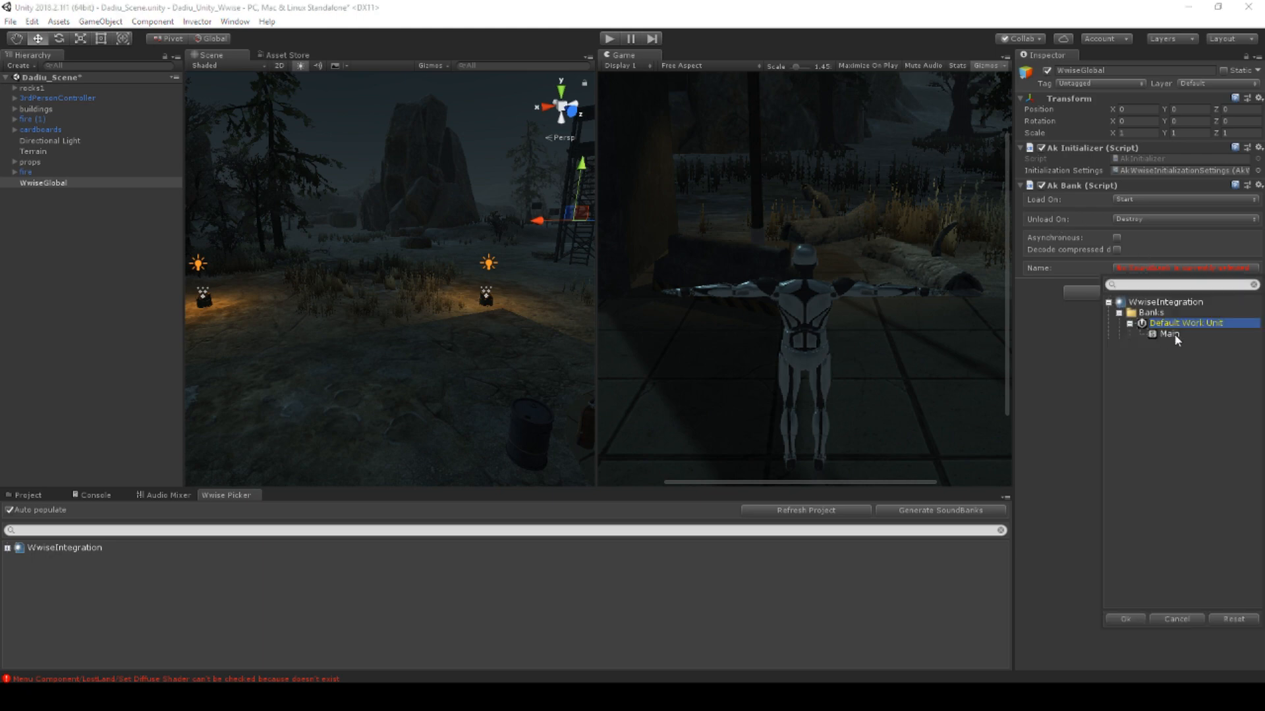